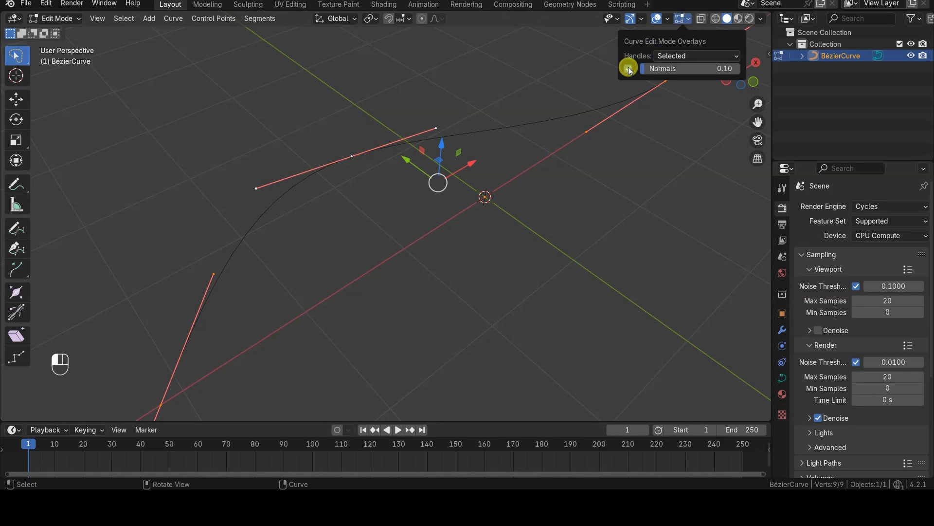
# - Show curve normals at size 5 and slightly tilt one control point from top view
pyautogui.click(628, 68)
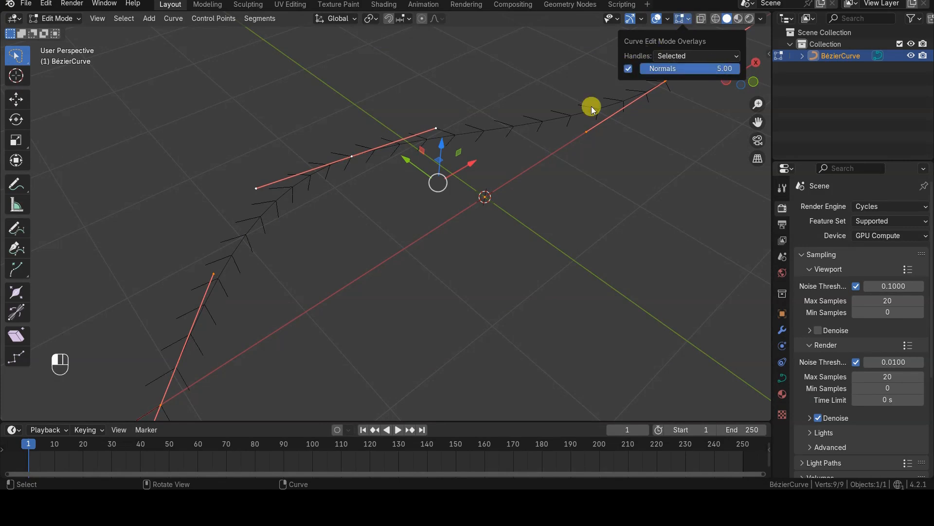
pyautogui.press('ctrl+t')
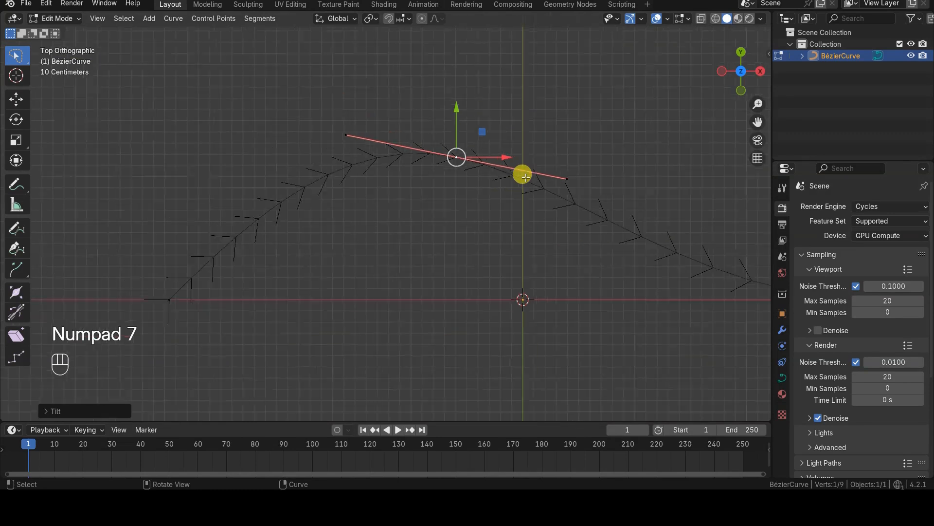
pyautogui.press('ctrl+t')
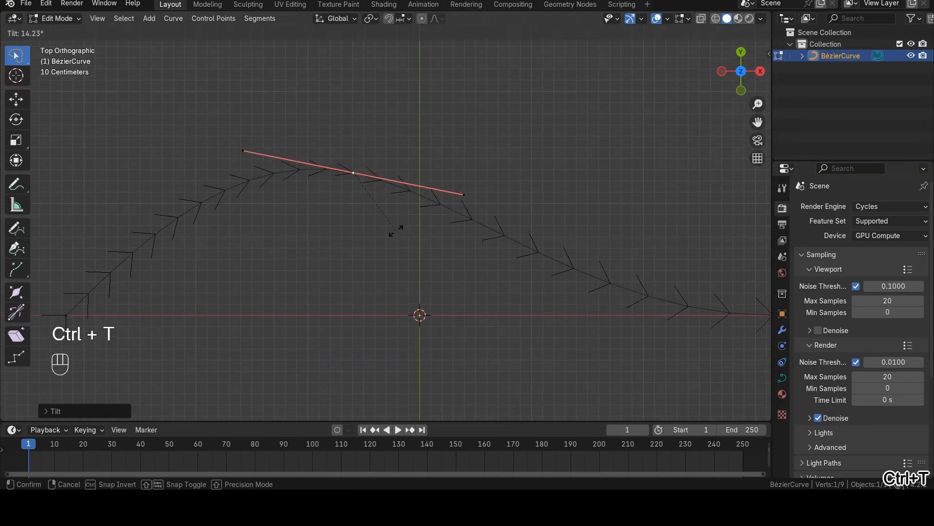
pyautogui.click(421, 258)
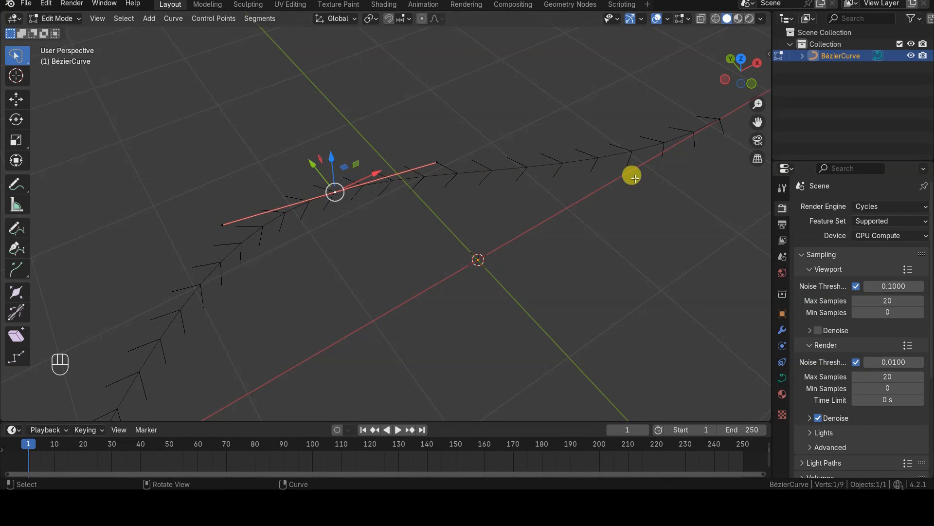
# - In the sidebar, drag the control point's Tilt value up to 59°
pyautogui.press('n')
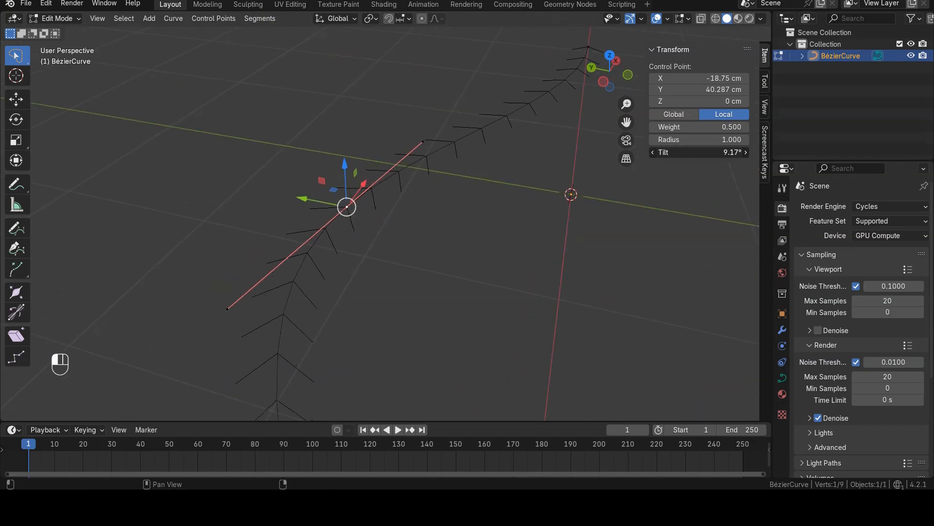
pyautogui.moveTo(691, 152); pyautogui.dragTo(715, 152)
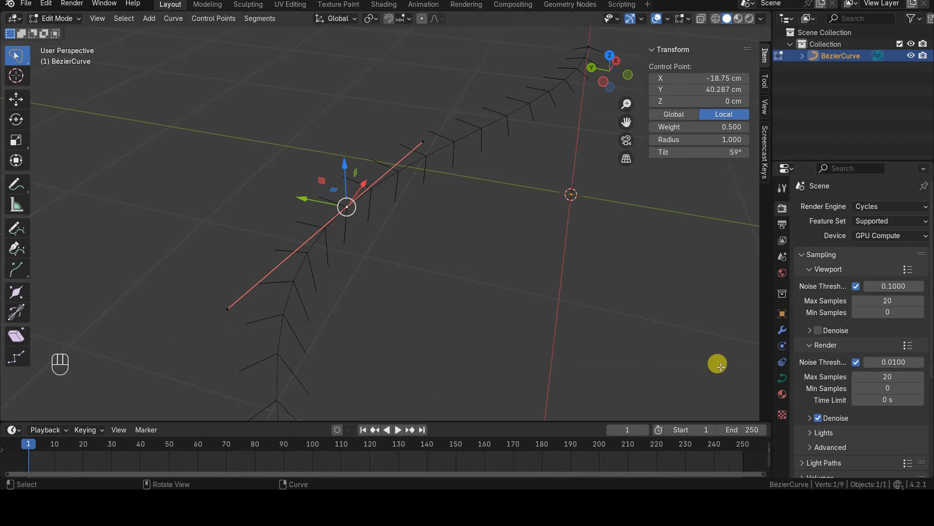
# - Give the X −100 cm control point a −45.8° tilt and set Bevel Depth to 0 cm
pyautogui.click(782, 360)
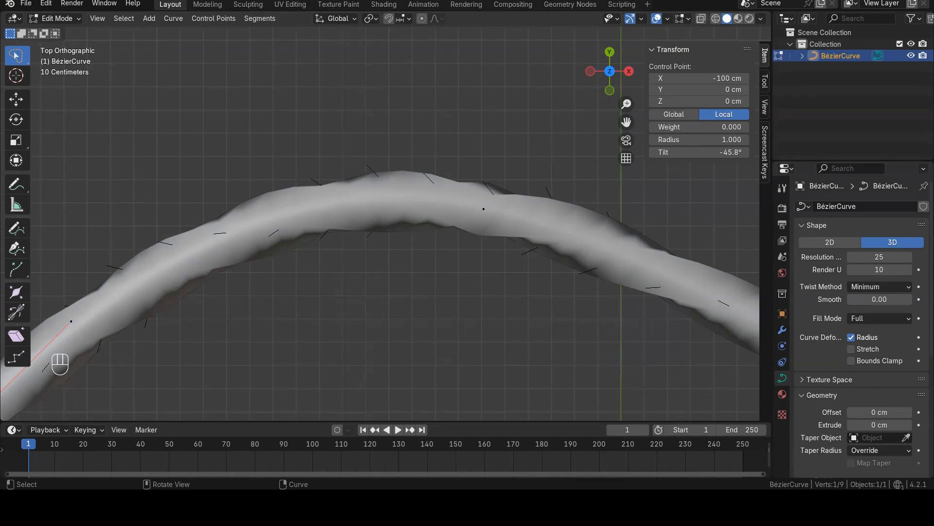
pyautogui.scroll(-3)
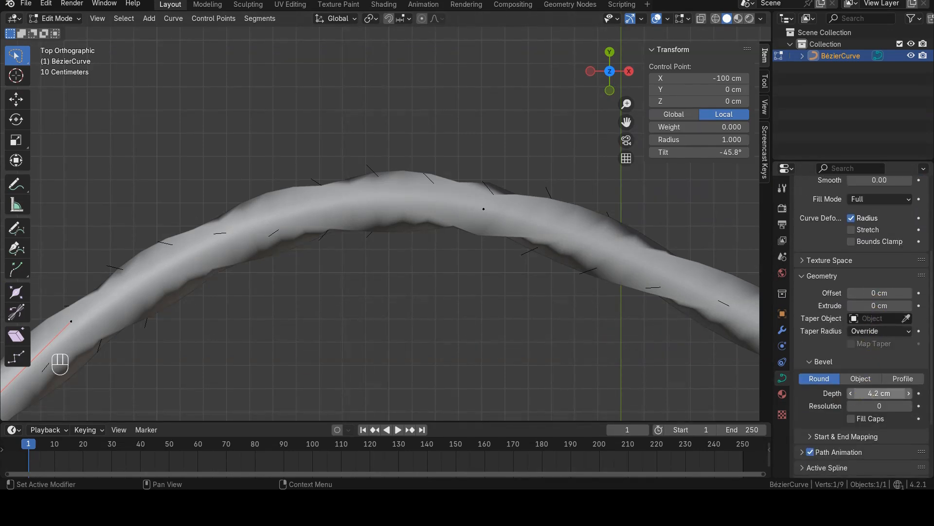
pyautogui.click(880, 392)
pyautogui.write('0')
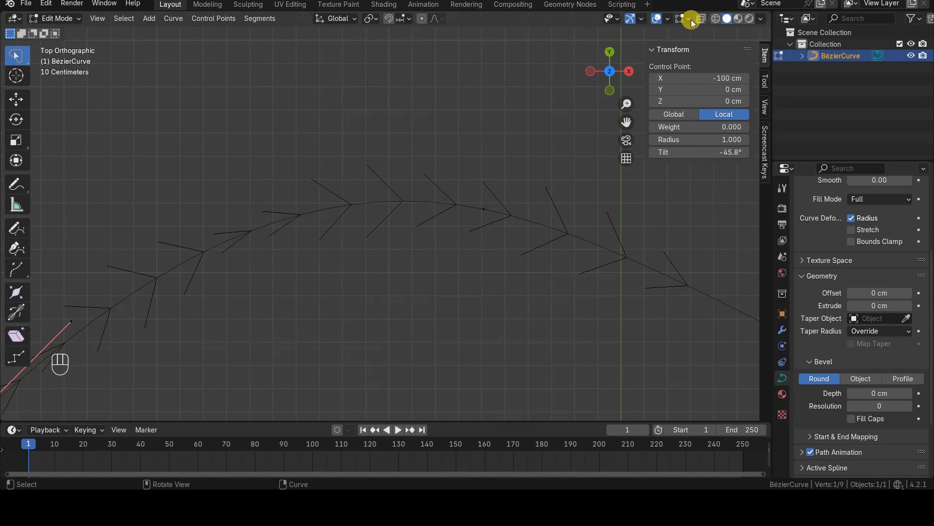
# - Switch to a perspective view and select the control point at the arch top
pyautogui.click(691, 18)
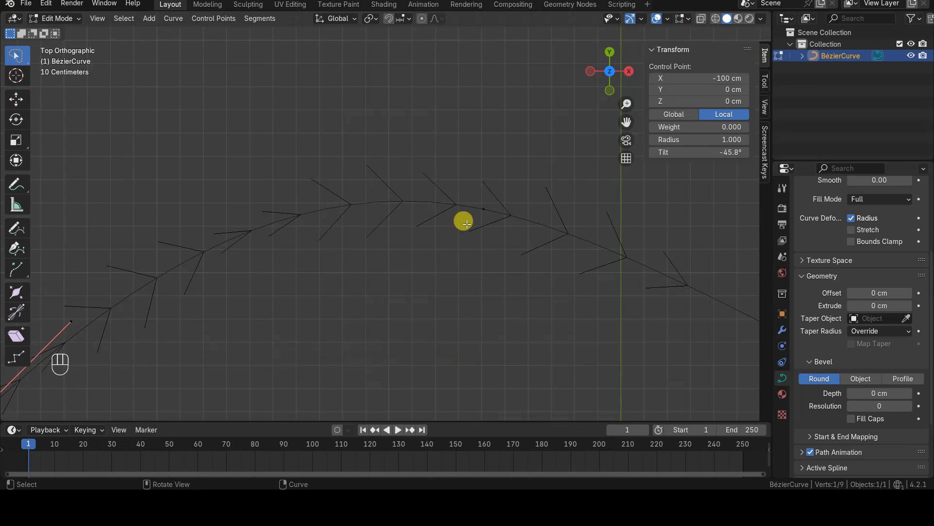
pyautogui.press('a')
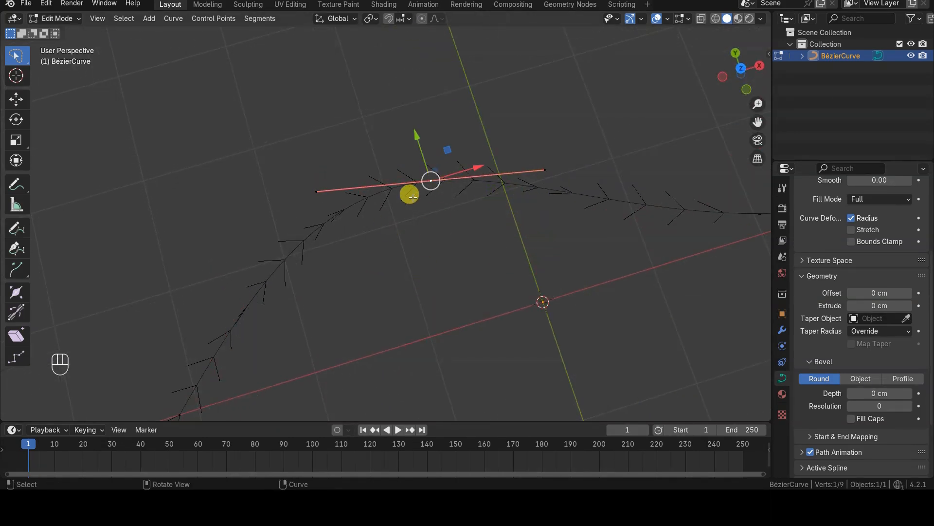
# - Clear the tilt on the arch-top and end control points with Alt+T, then exit Edit Mode
pyautogui.click(213, 18)
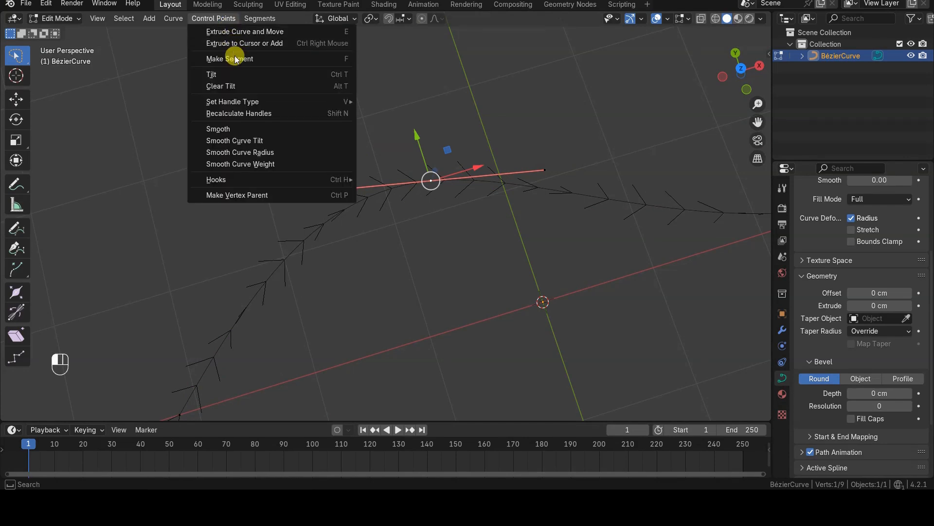
pyautogui.moveTo(259, 86)
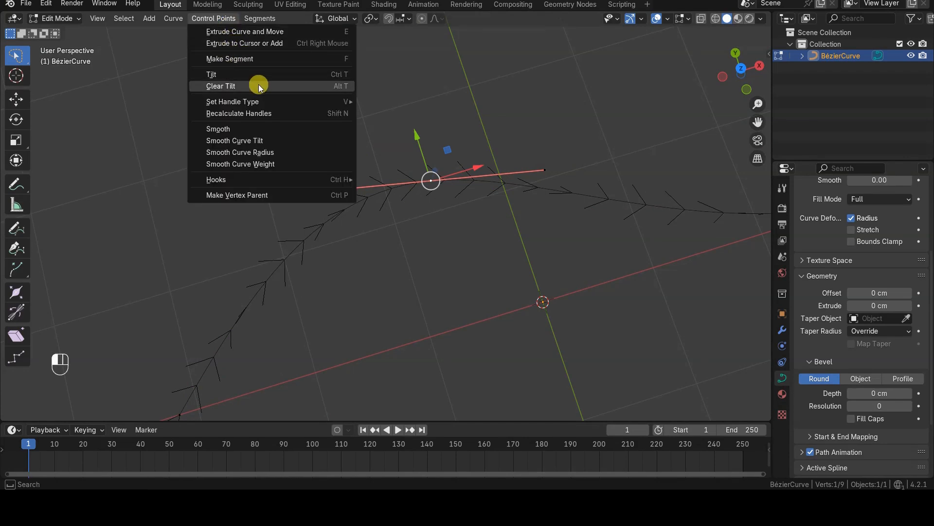
pyautogui.click(211, 74)
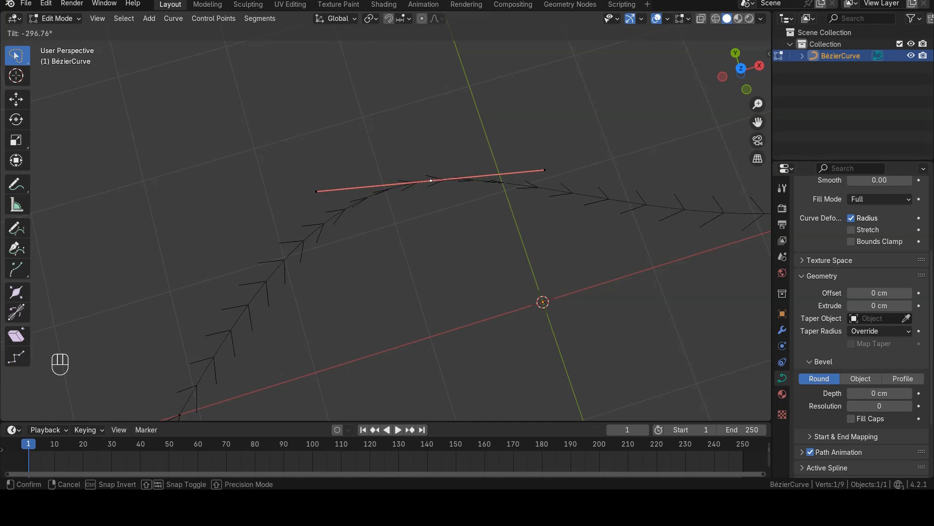
pyautogui.click(430, 180)
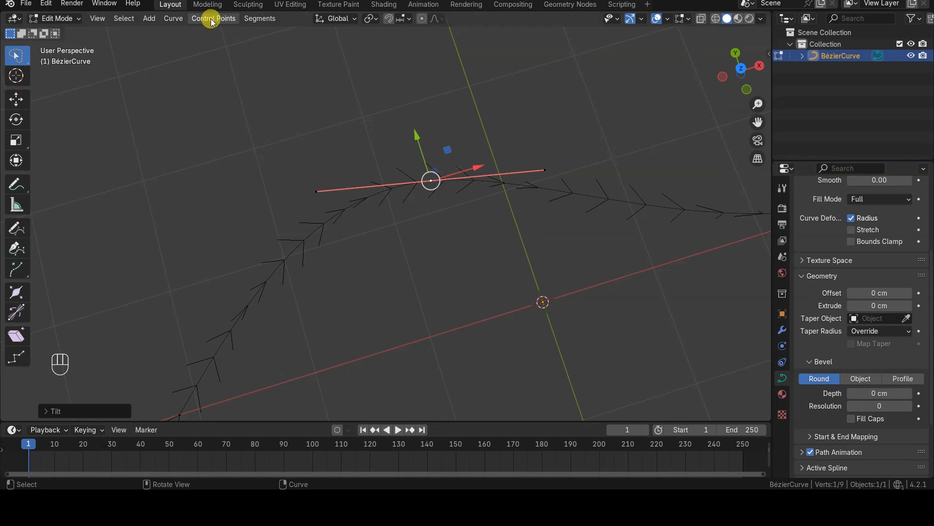
pyautogui.press('ctrl+t')
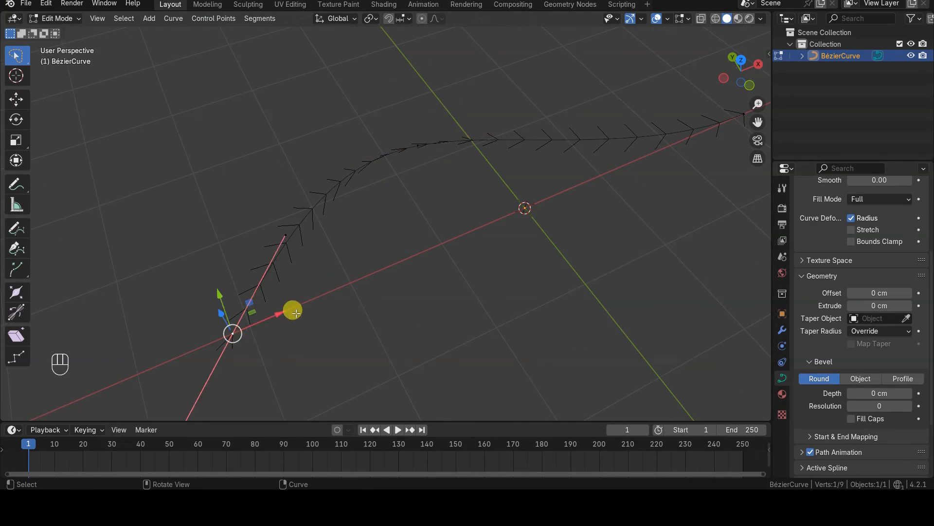
pyautogui.press('Alt+T')
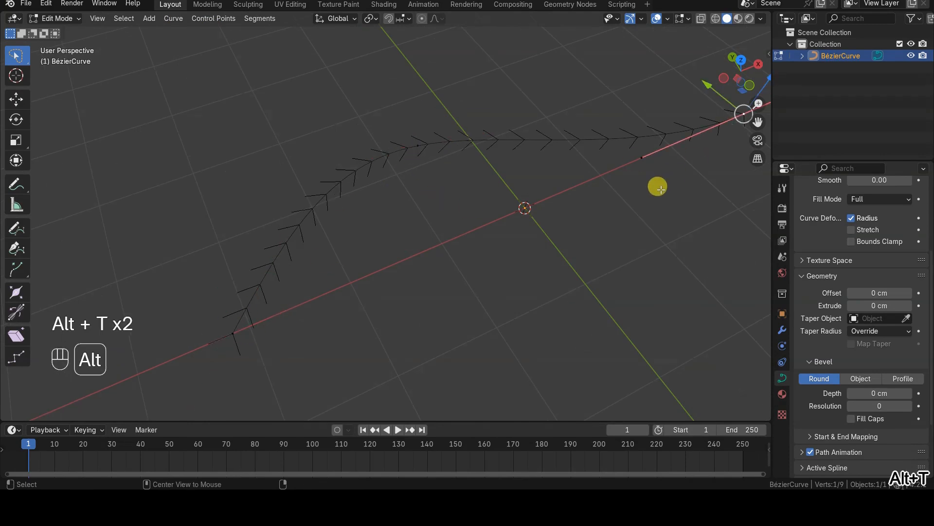
pyautogui.press('Tab')
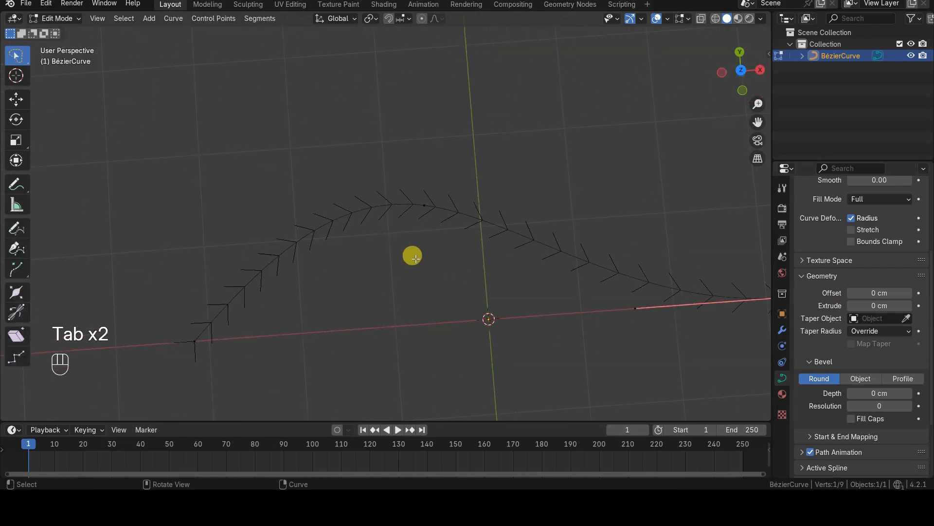
pyautogui.press('space')
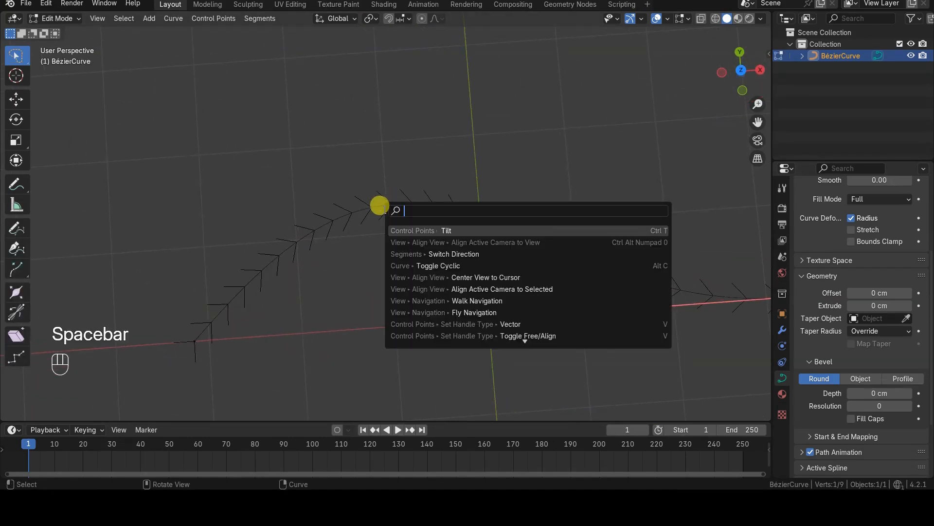
pyautogui.write('Tilt')
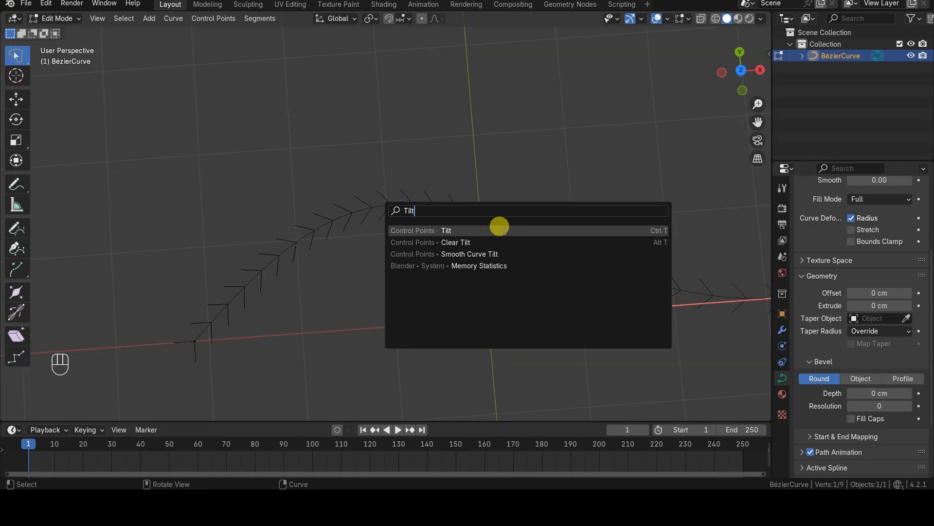
pyautogui.moveTo(545, 242)
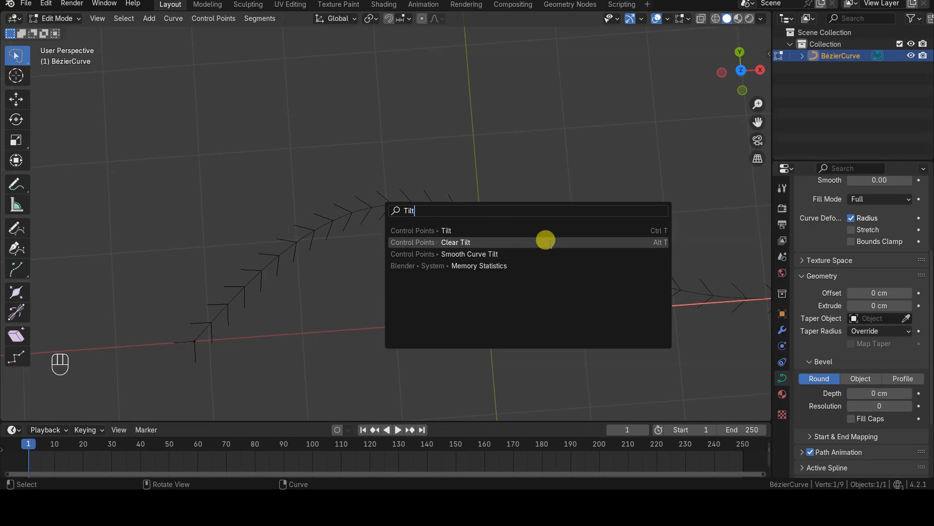
pyautogui.moveTo(213, 313)
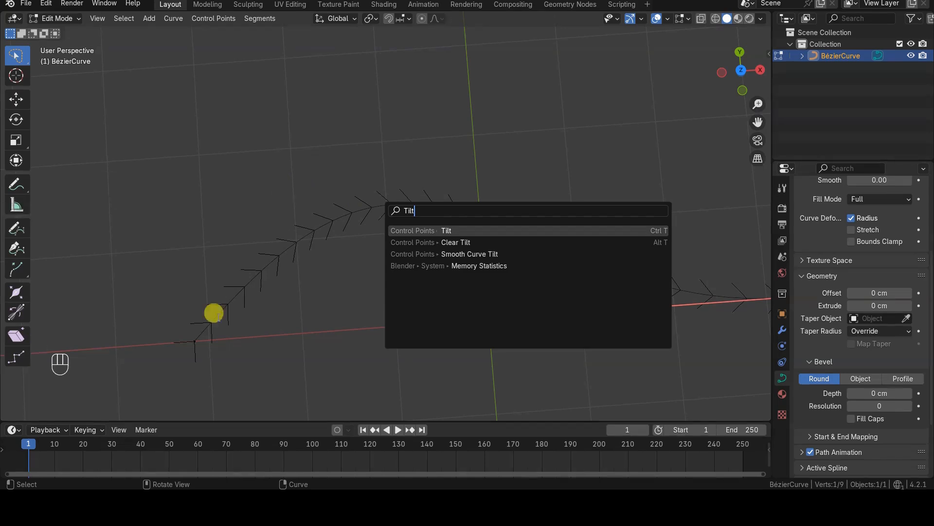
pyautogui.click(446, 230)
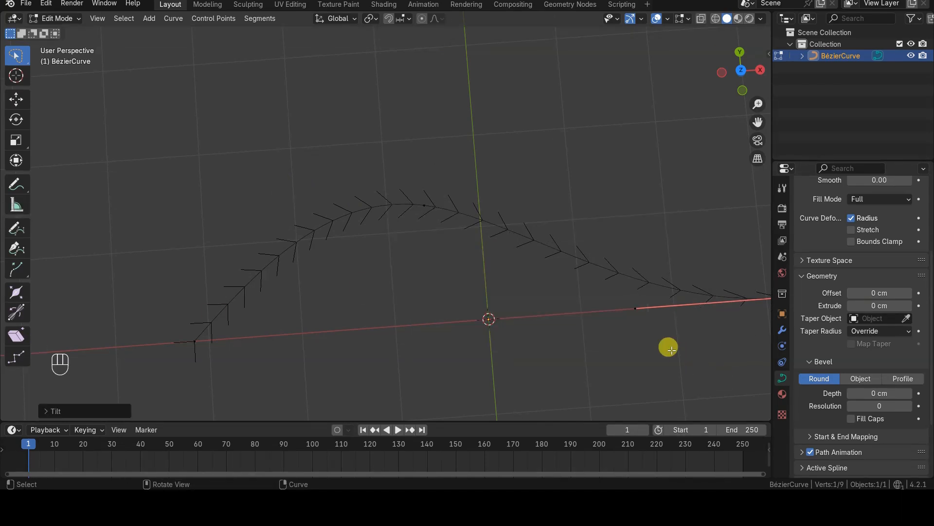
pyautogui.press('shift')
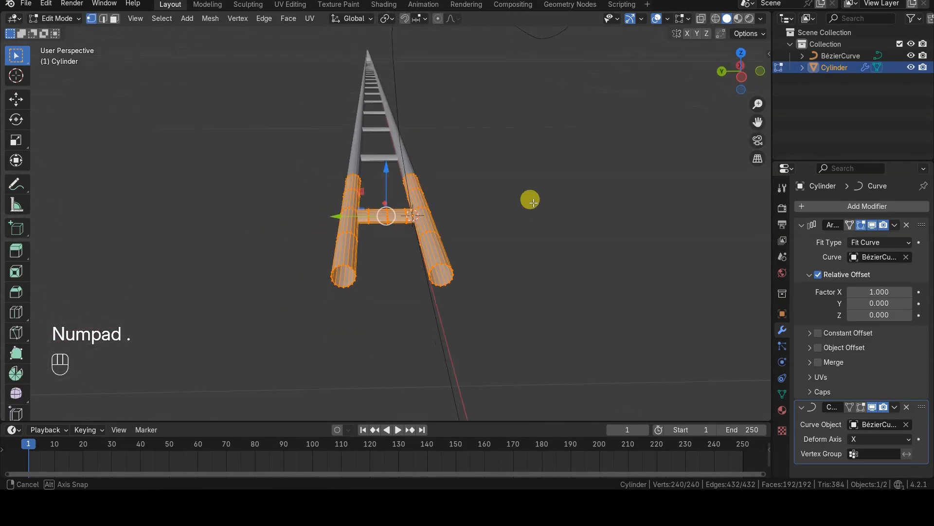
# - Collapse the modifier panels and return to Object Mode with BézierCurve active, showing the looping track
pyautogui.press('Tab')
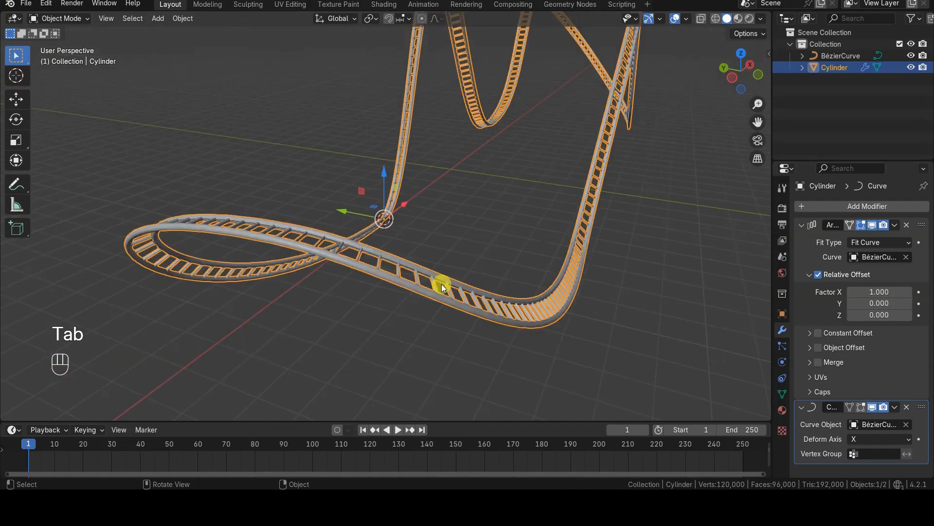
pyautogui.click(802, 225)
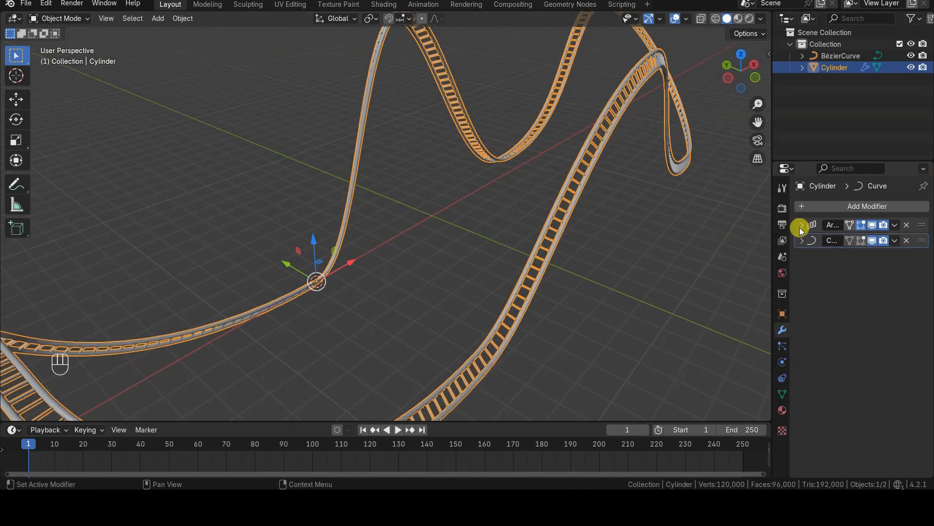
pyautogui.click(768, 224)
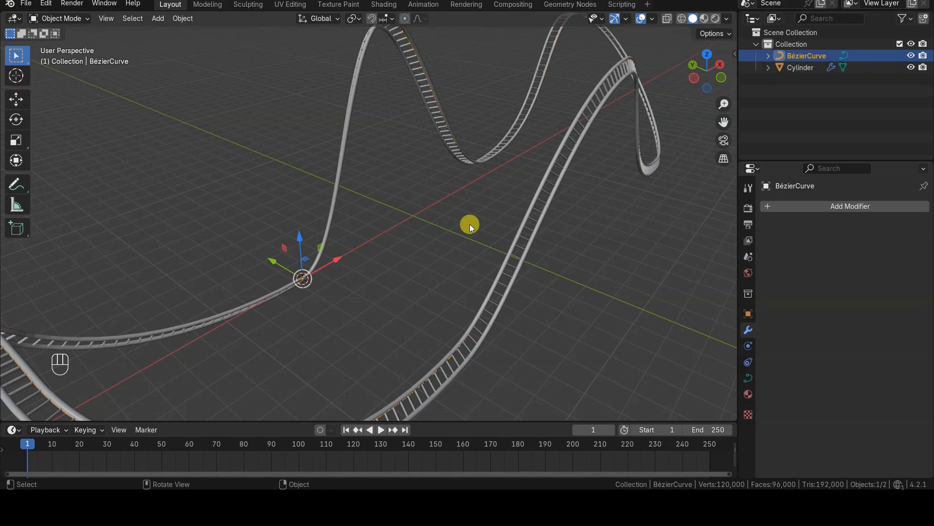
pyautogui.press('Tab')
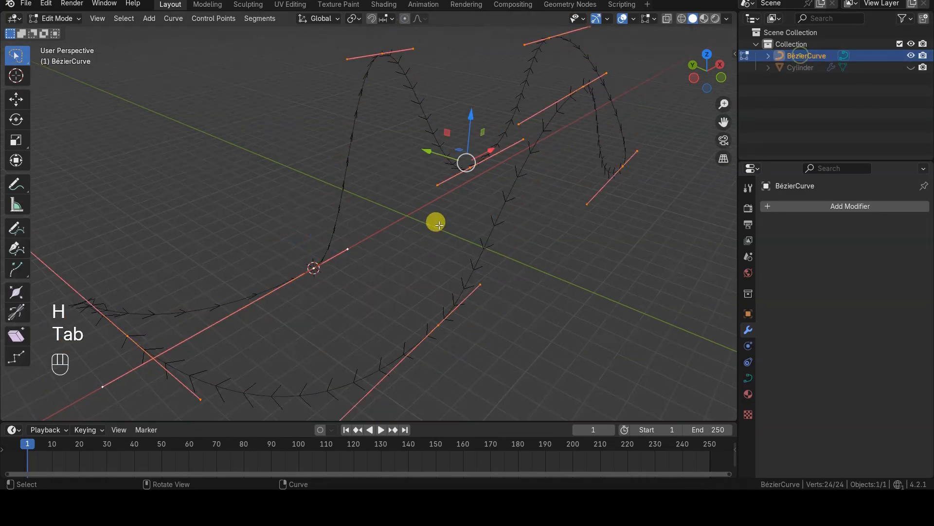
pyautogui.press('Tab')
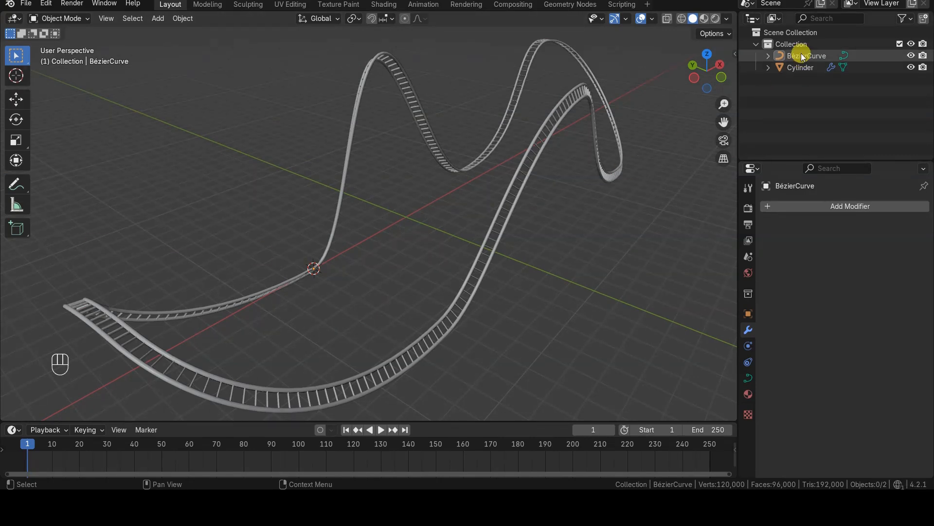
# - Add edge loops along the Cylinder rails with Ctrl+R and apply smooth shading
pyautogui.press('Tab')
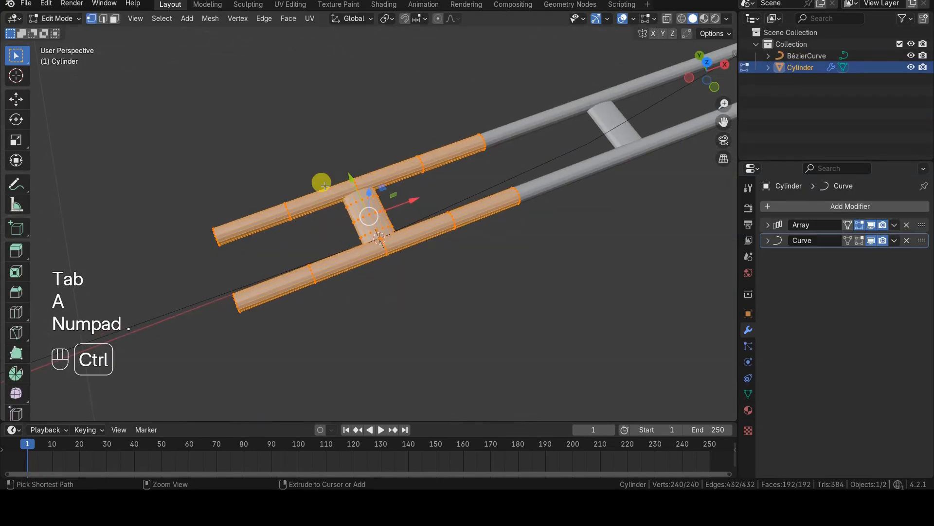
pyautogui.press('ctrl+r')
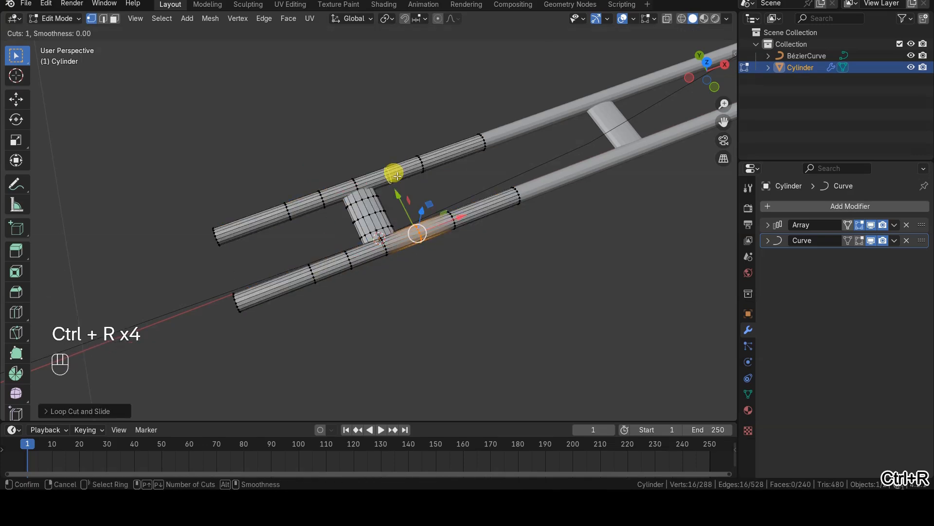
pyautogui.press('Tab')
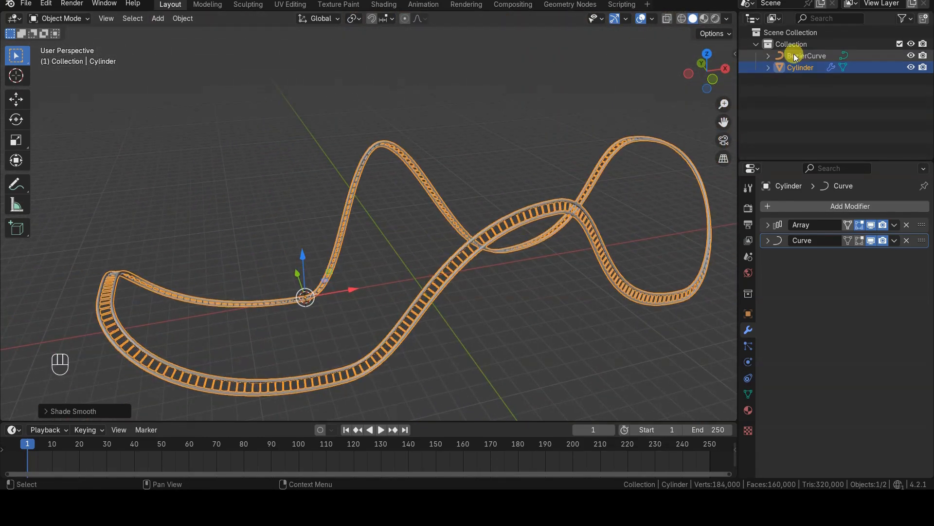
# - In curve Edit Mode, select the arch-top control point and tilt it with proportional editing
pyautogui.press('Tab')
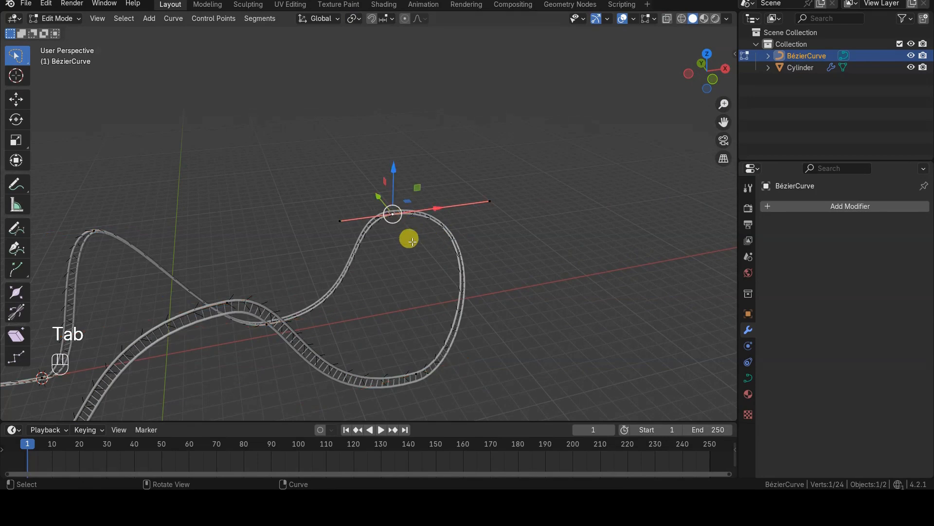
pyautogui.click(419, 18)
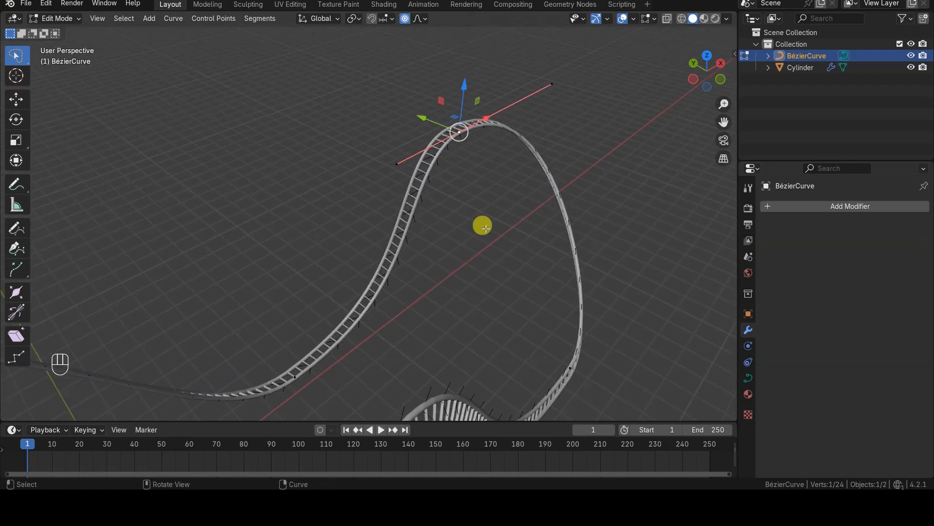
pyautogui.press('ctrl+t')
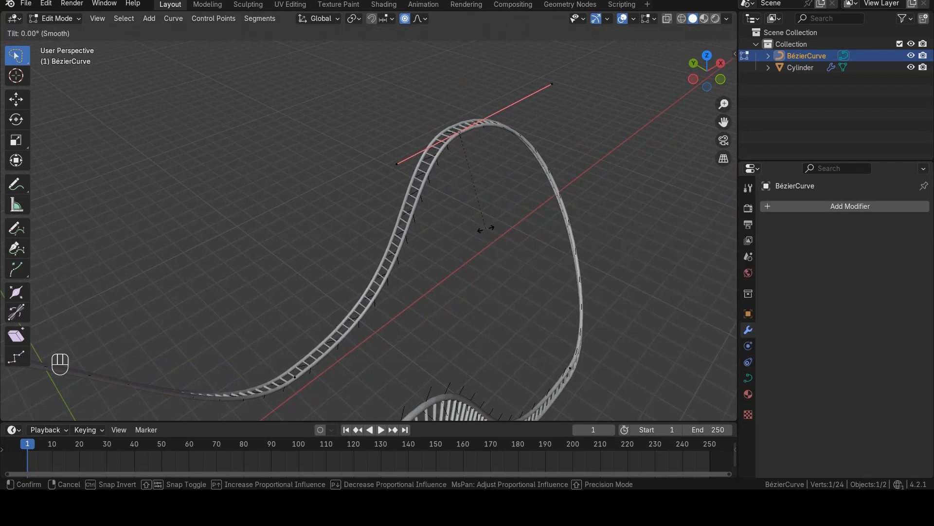
pyautogui.moveTo(502, 274)
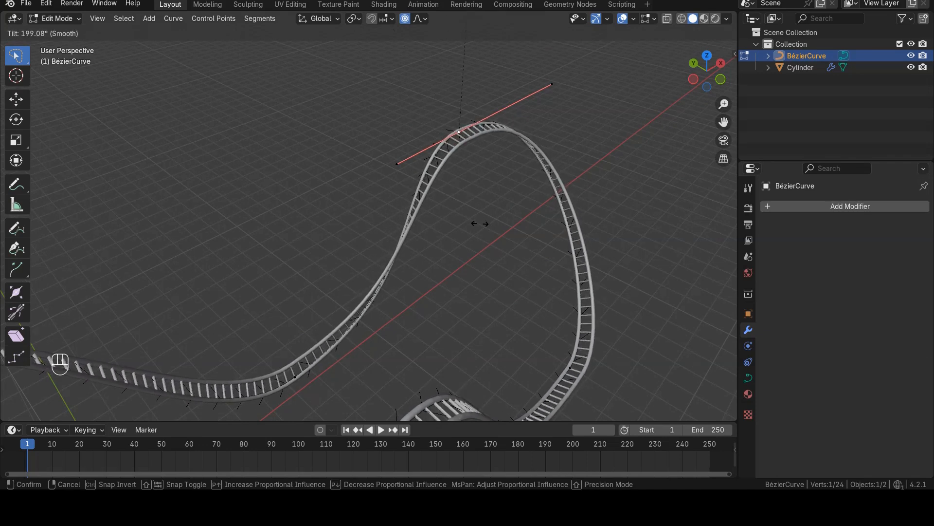
pyautogui.moveTo(569, 266)
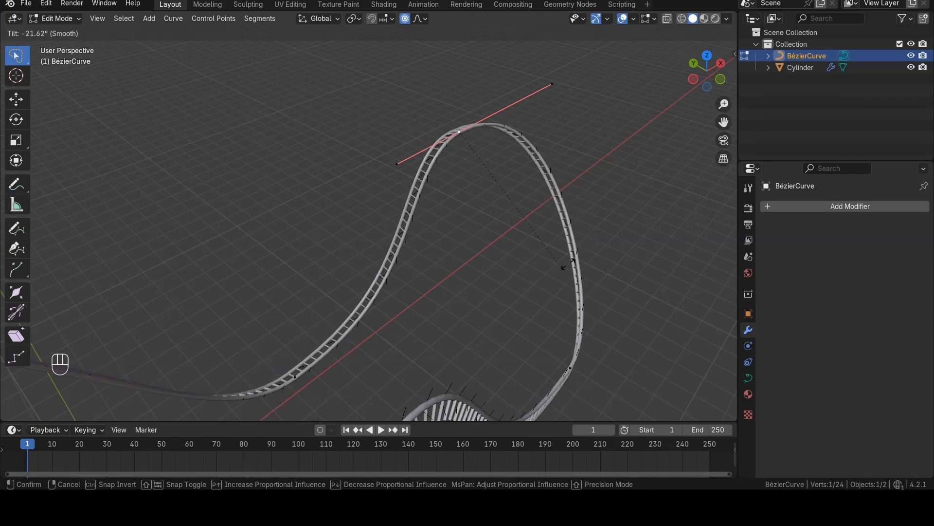
pyautogui.press('space')
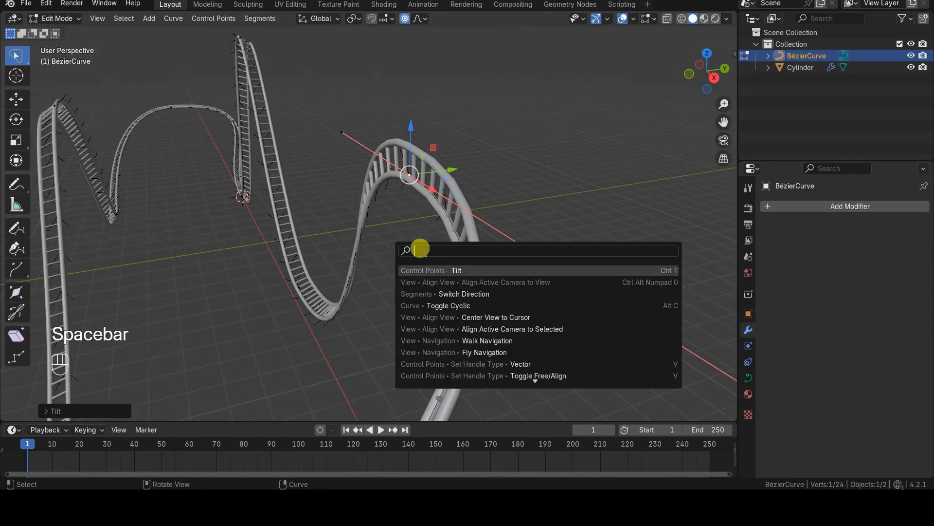
# - Dismiss the search and expand the Adjust Last Operation Tilt panel showing 131° with smooth falloff
pyautogui.click(457, 270)
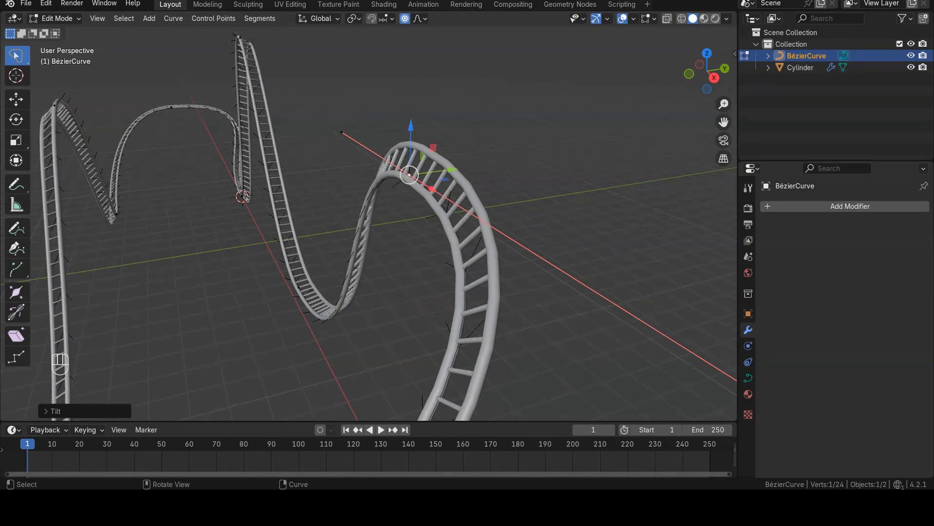
pyautogui.click(53, 411)
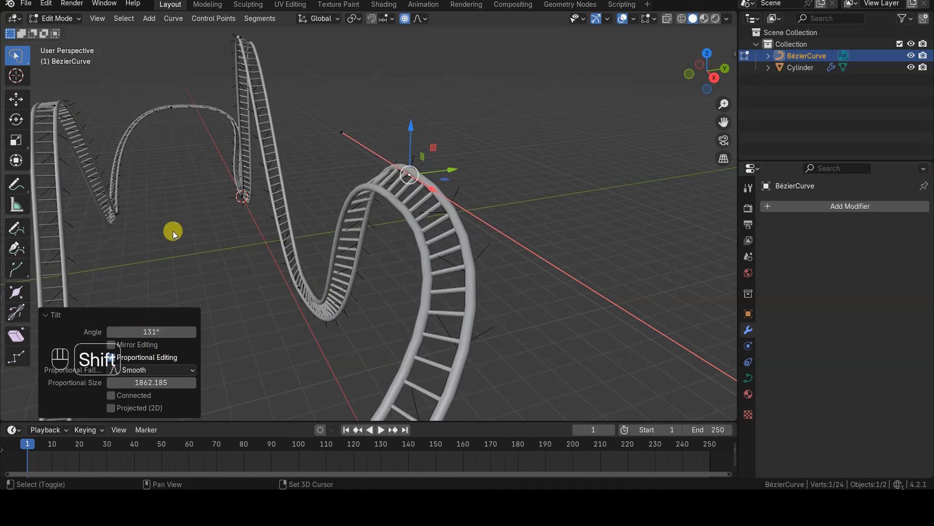
# - Retune the tilt to 136° with Smooth falloff and Proportional Size 1800, after trying Sphere and Sharp
pyautogui.click(111, 357)
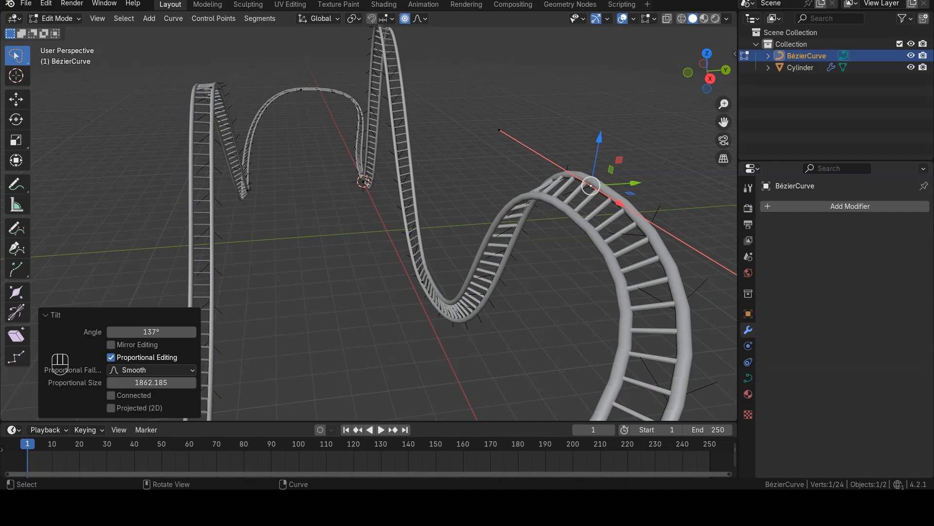
pyautogui.click(151, 370)
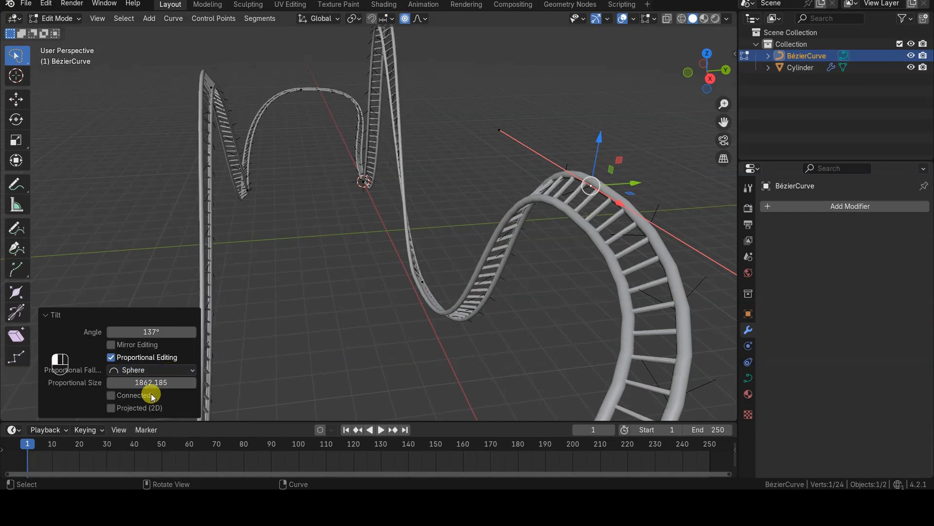
pyautogui.click(152, 369)
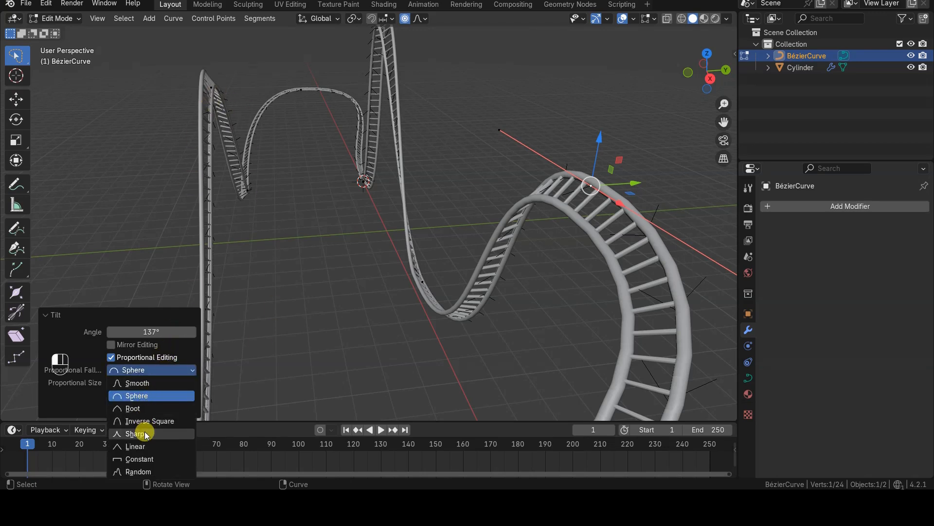
pyautogui.click(136, 433)
pyautogui.write('100')
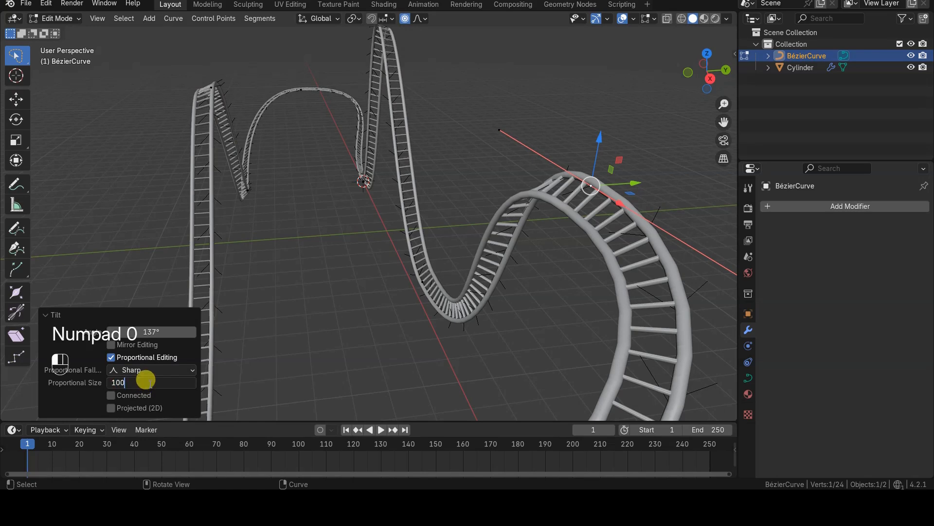
pyautogui.write('1800')
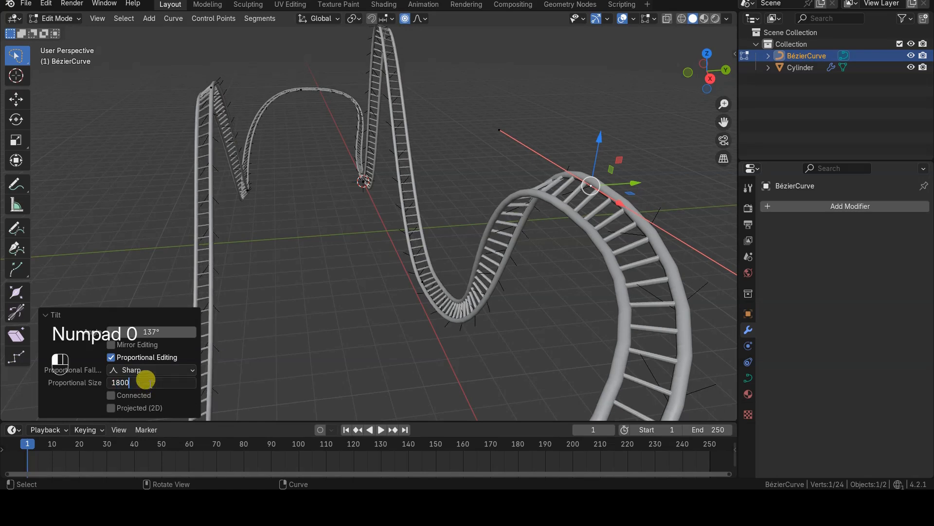
pyautogui.click(151, 369)
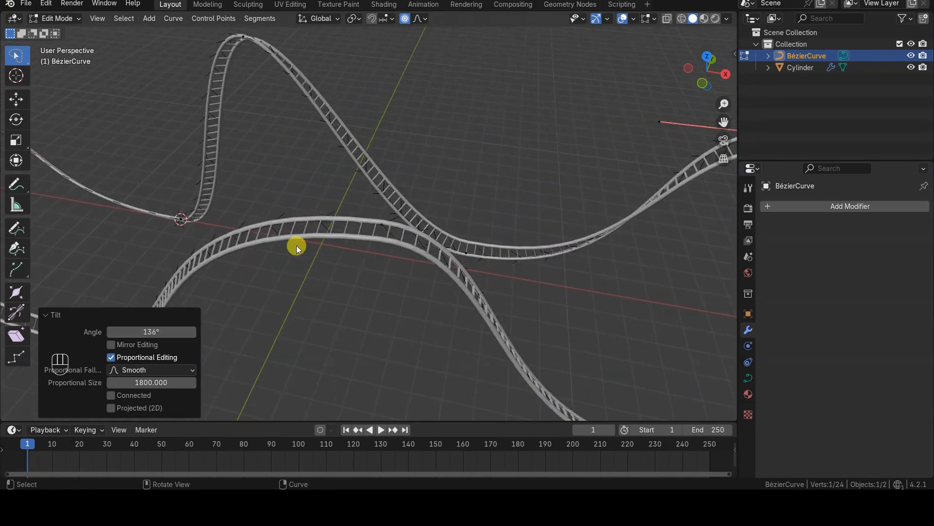
# - Undo the last change and confirm a new tilt on the far end control point
pyautogui.press('ctrl+z')
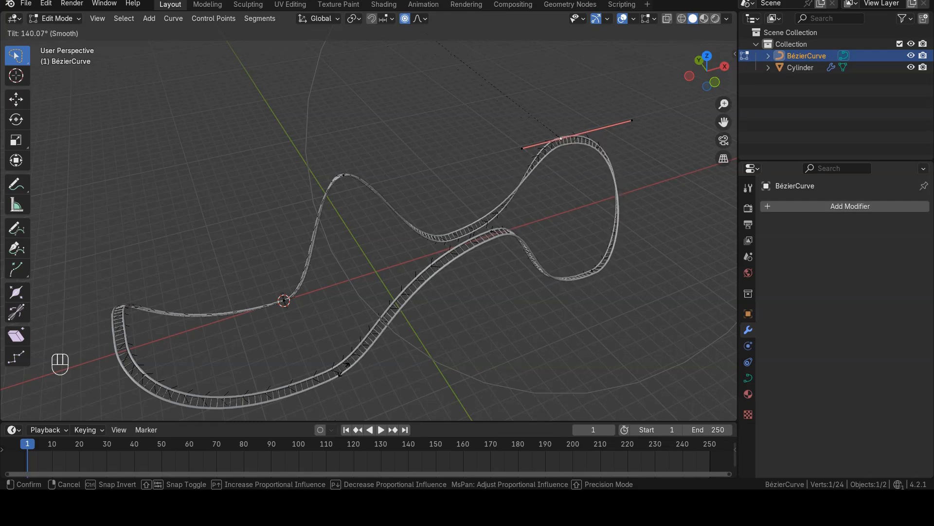
pyautogui.press('space')
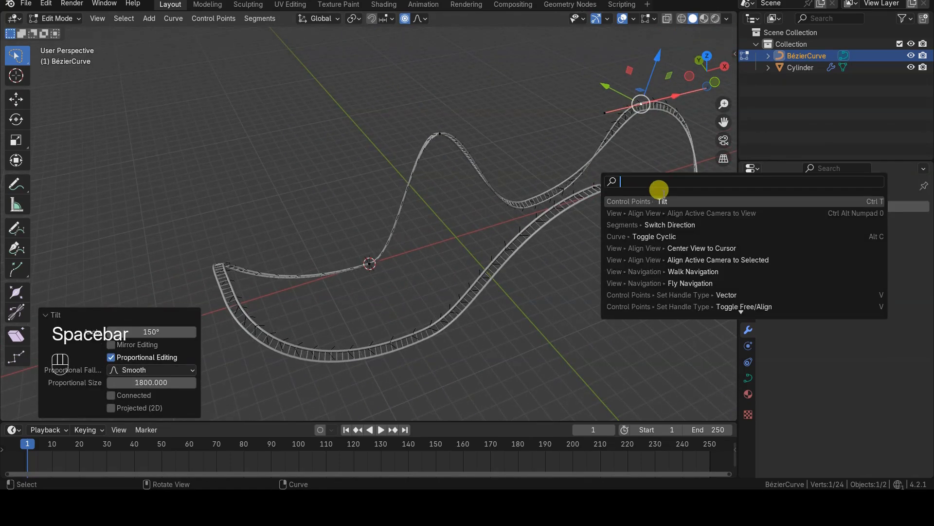
pyautogui.click(661, 201)
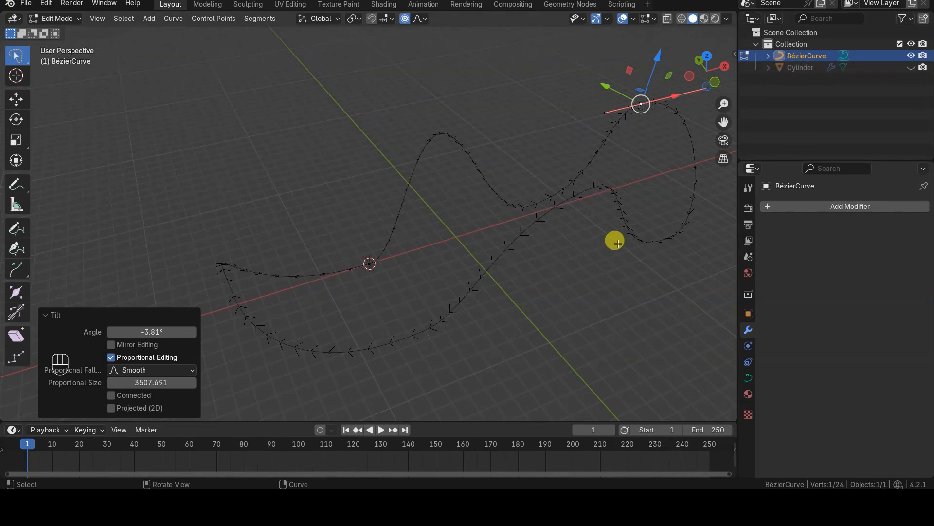
# - Reveal the hidden control points, return to Object Mode and show the hidden track object
pyautogui.press('alt+h')
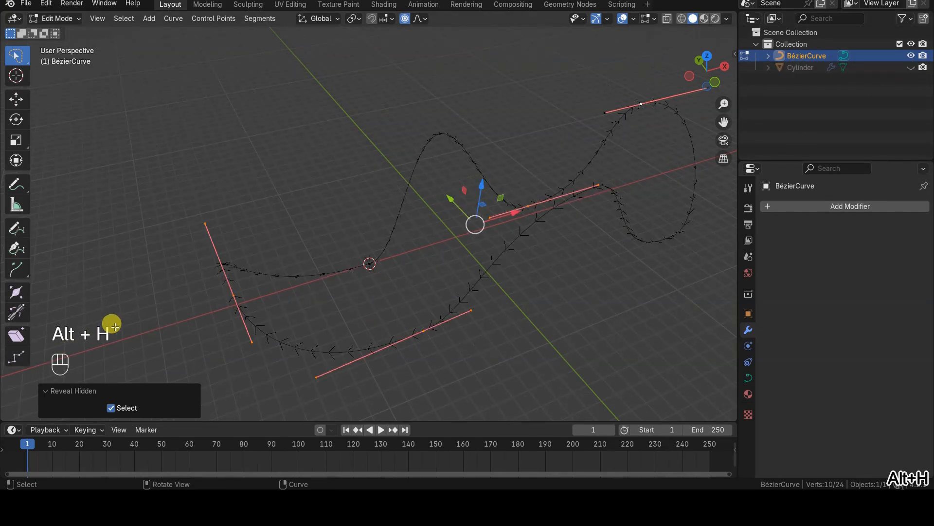
pyautogui.press('alt+h')
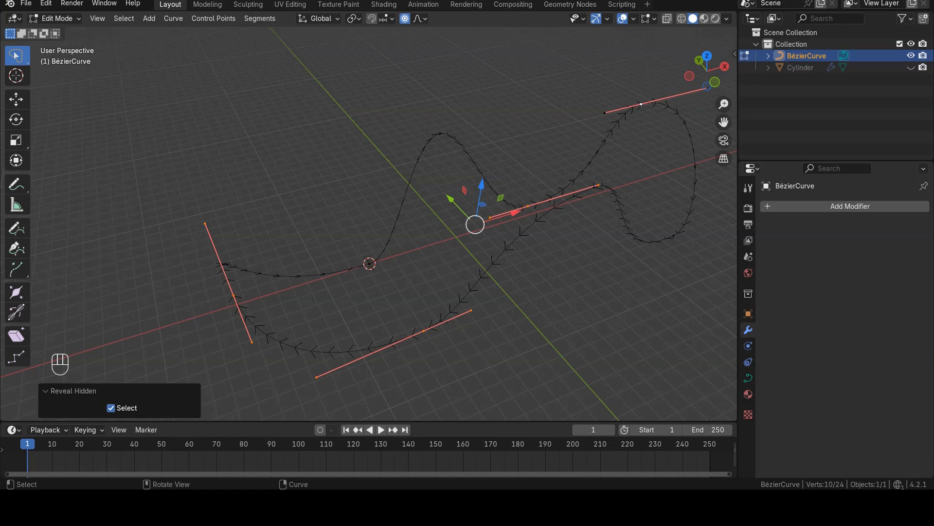
pyautogui.press('Tab')
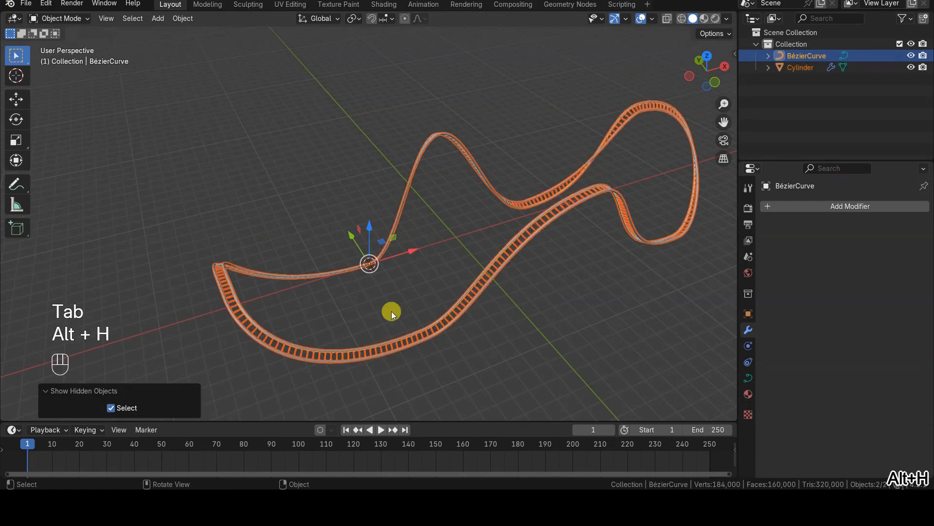
# - Re-enter the curve's Edit Mode and start tilting the arch control point
pyautogui.press('Tab')
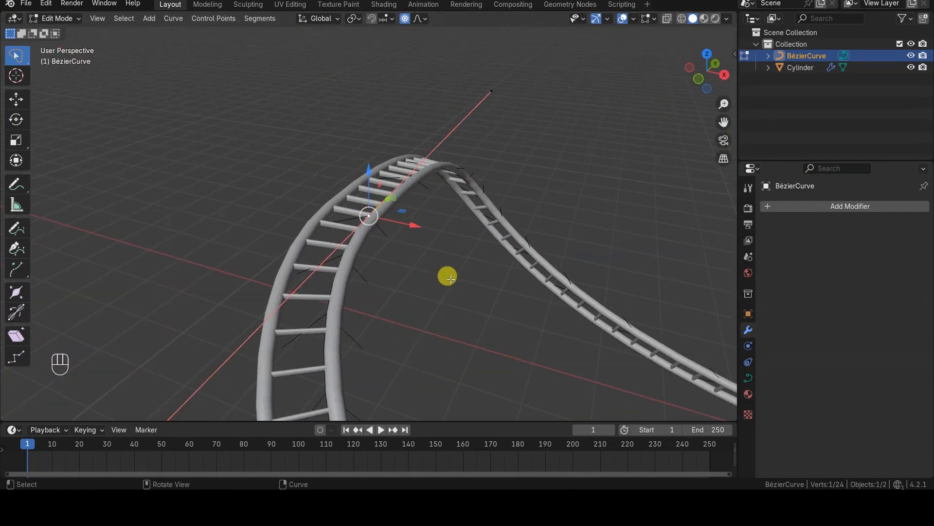
pyautogui.press('space')
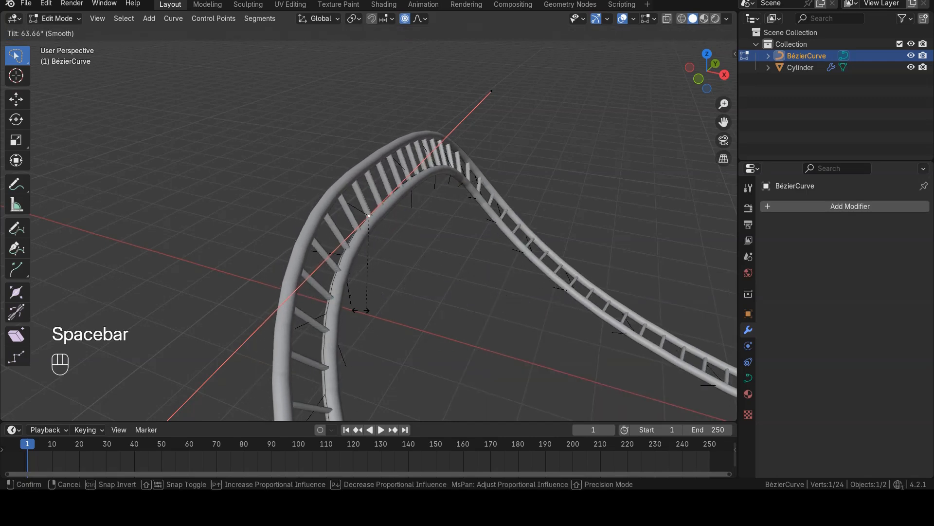